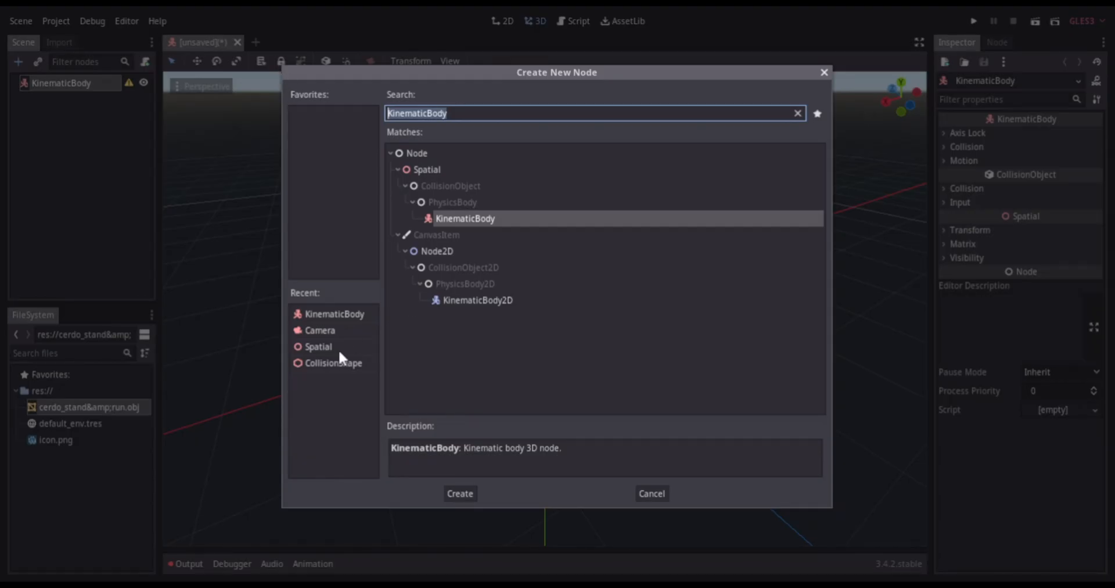
Set the capsule CollisionShape's Z rotation to 90 degrees.
{"action": "left_click", "coordinate": [460, 493]}
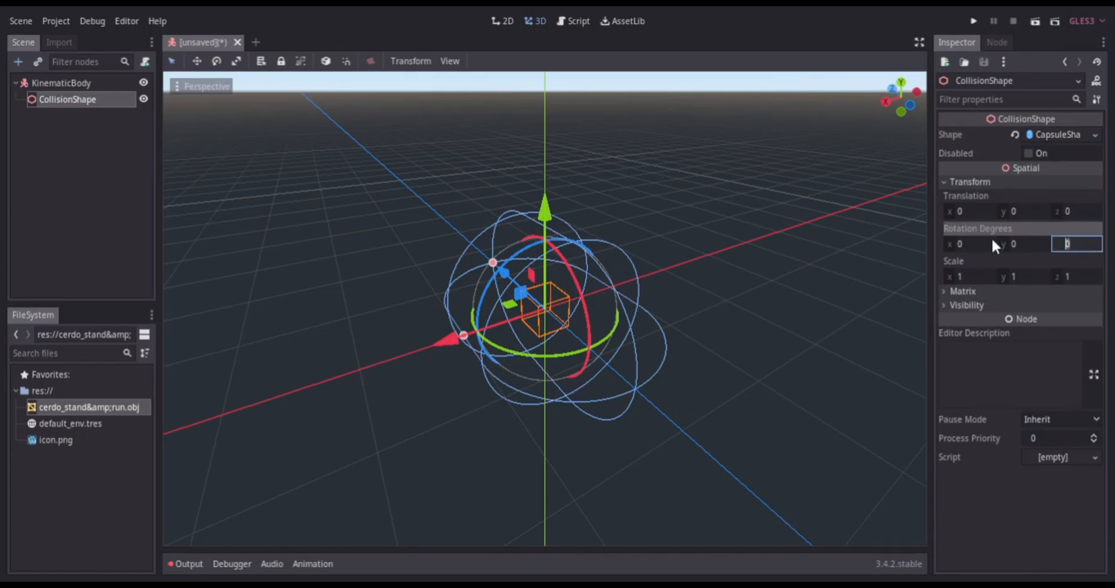
{"action": "type", "text": "90"}
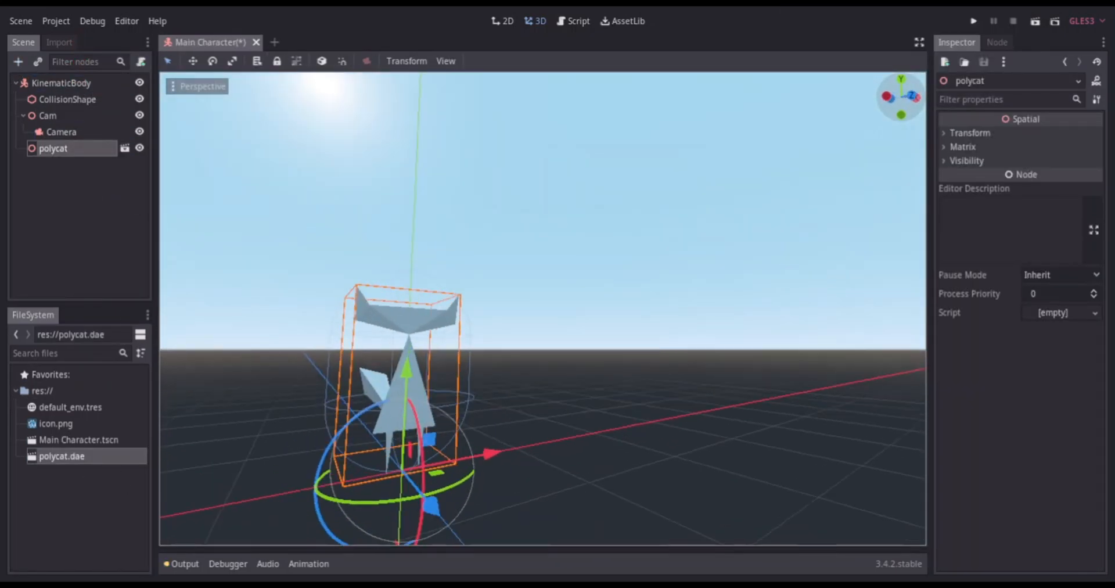
Run the Platformer World scene to see the polycat among cylinder platforms.
{"action": "left_click", "coordinate": [576, 21]}
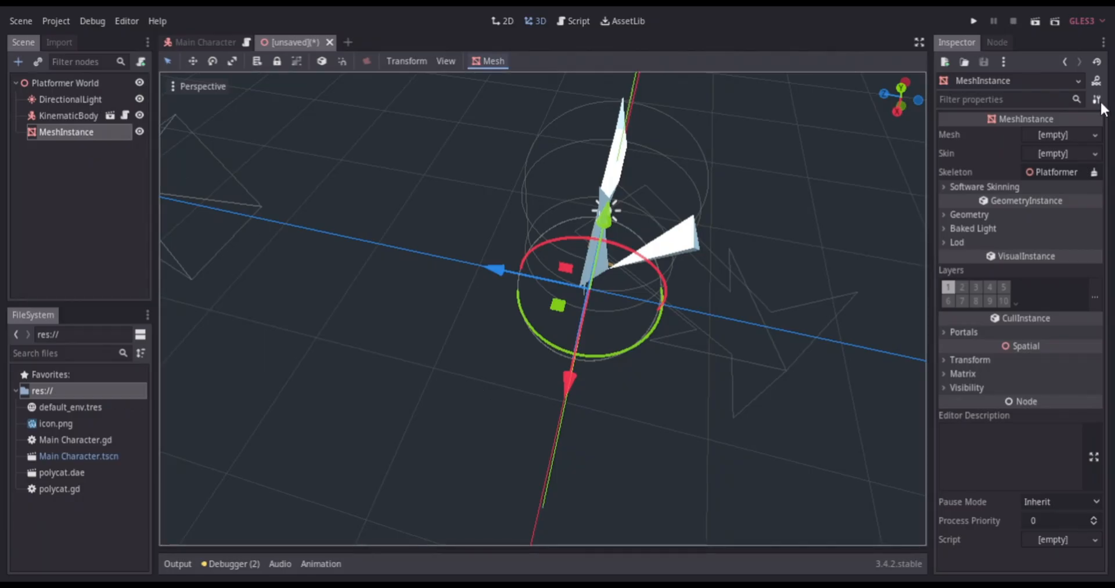
{"action": "left_click", "coordinate": [971, 21]}
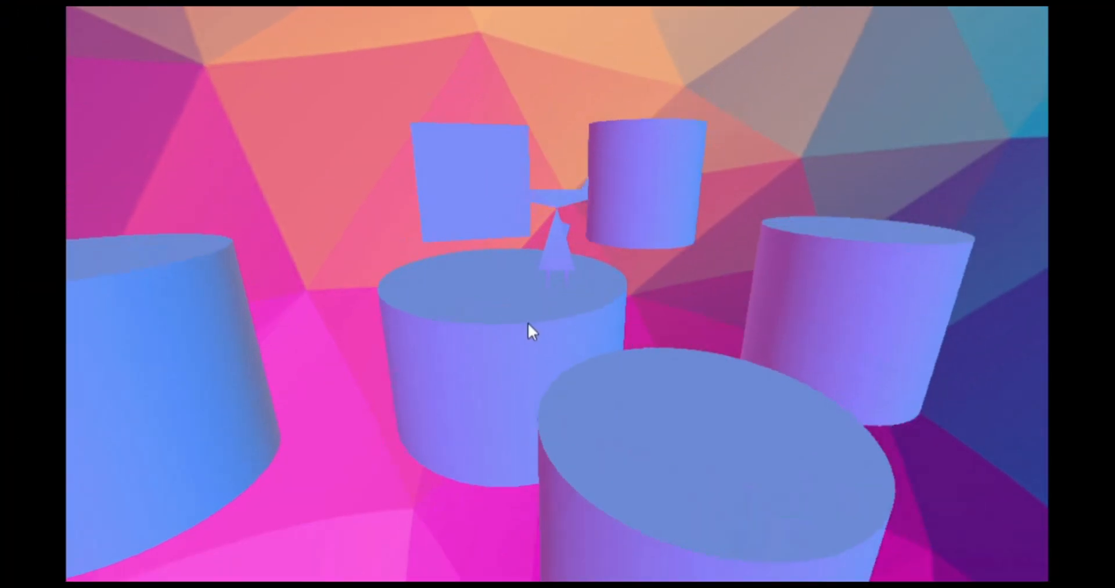